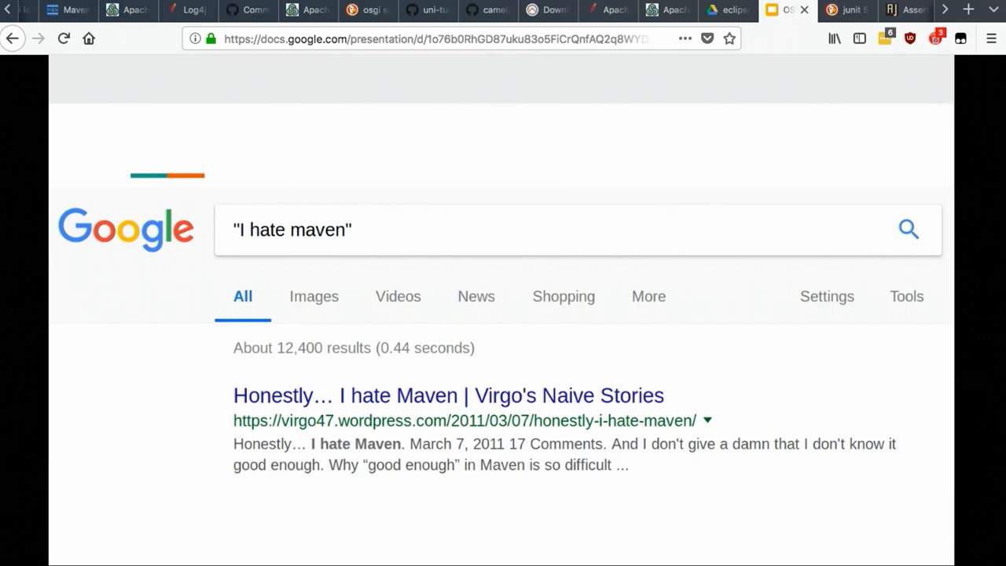
- Enter the search 'I hate osgi' during the talk
text("I hate osgi")
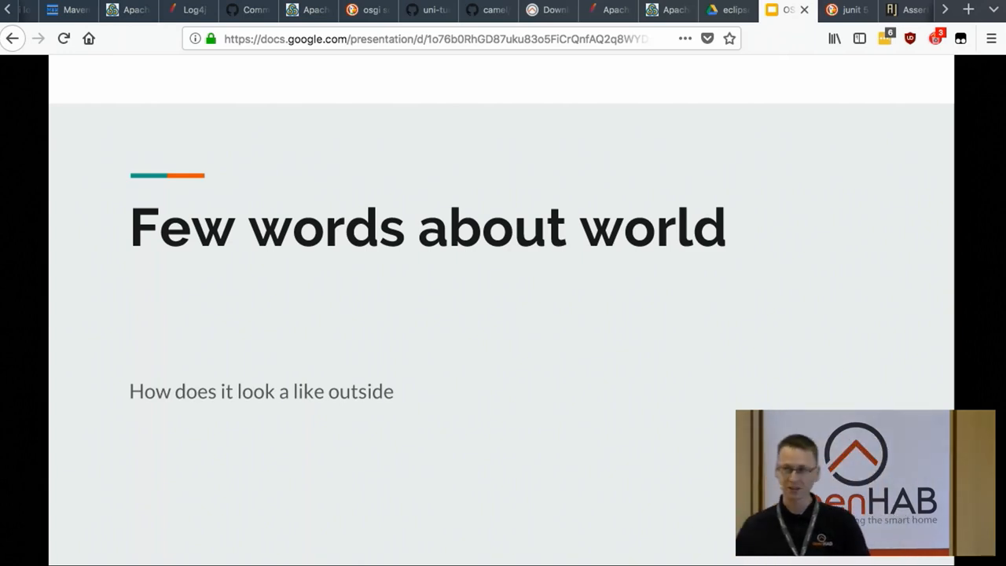
- Step through the IntelliJ/Eclipse and Maven/Gradle charts to the Nexus and Artifactory donut
key(Right)
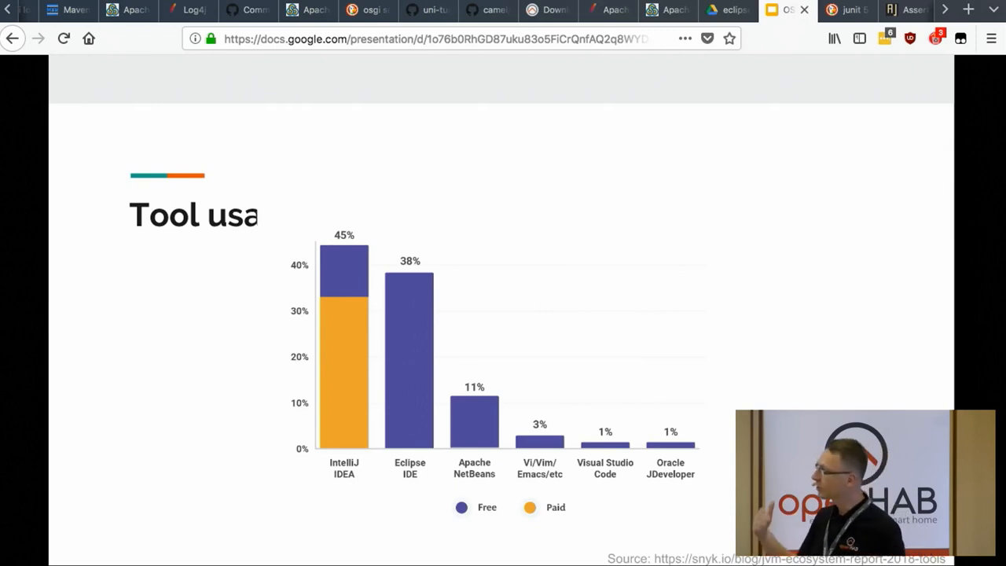
key(Right)
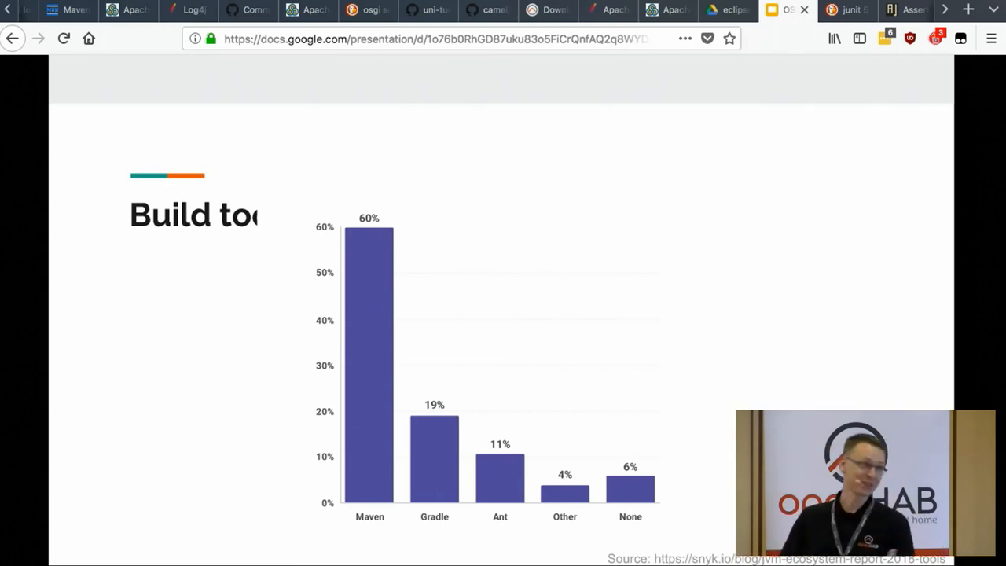
key(Right)
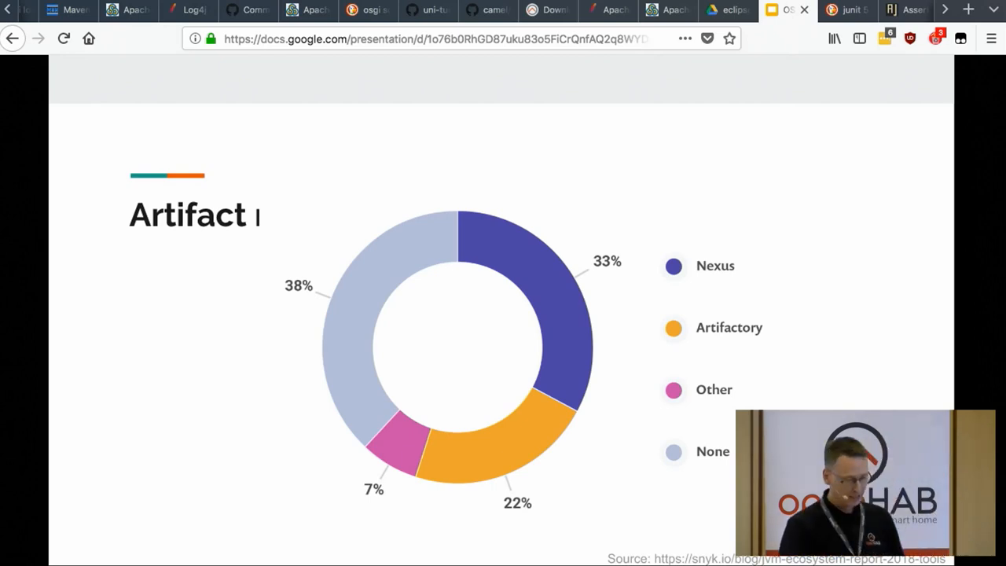
- Advance past the JUnit and Mockito testing chart to the Tomcat-led Runtimes chart
key(Right)
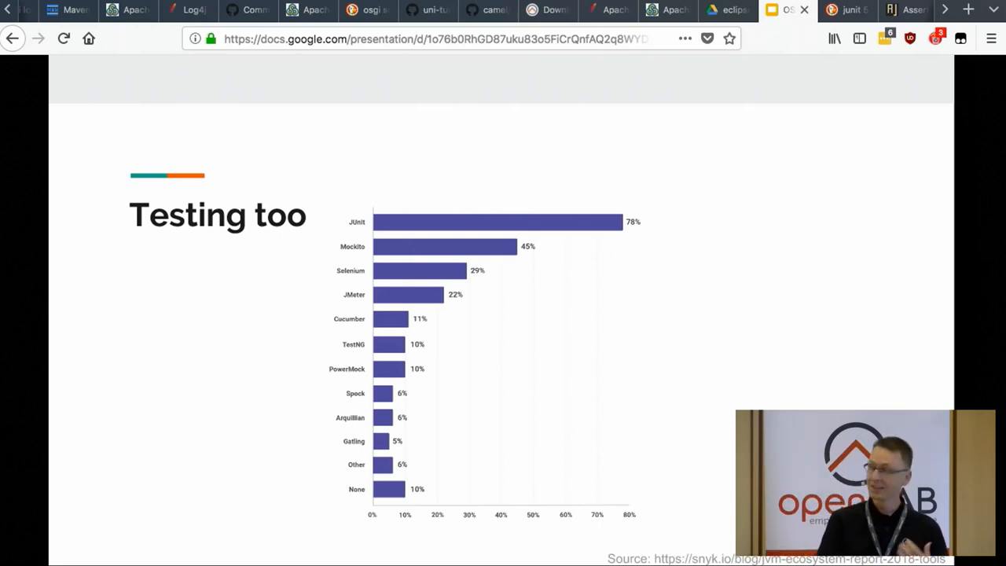
key(Right)
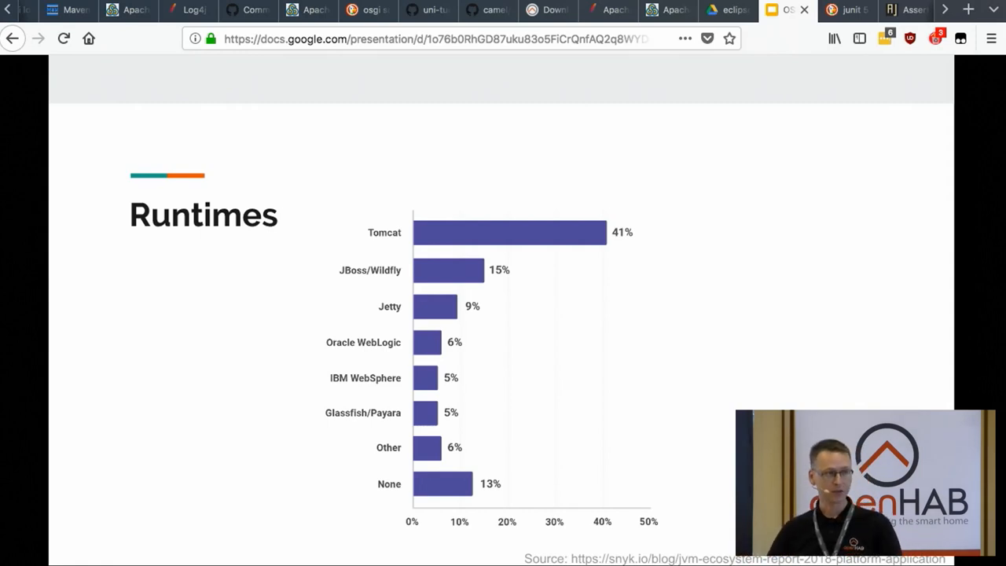
- Advance past the 'OSGi is not classified in runtimes' and Ecosystem slides to 'Issues with Tycho'
key(Right)
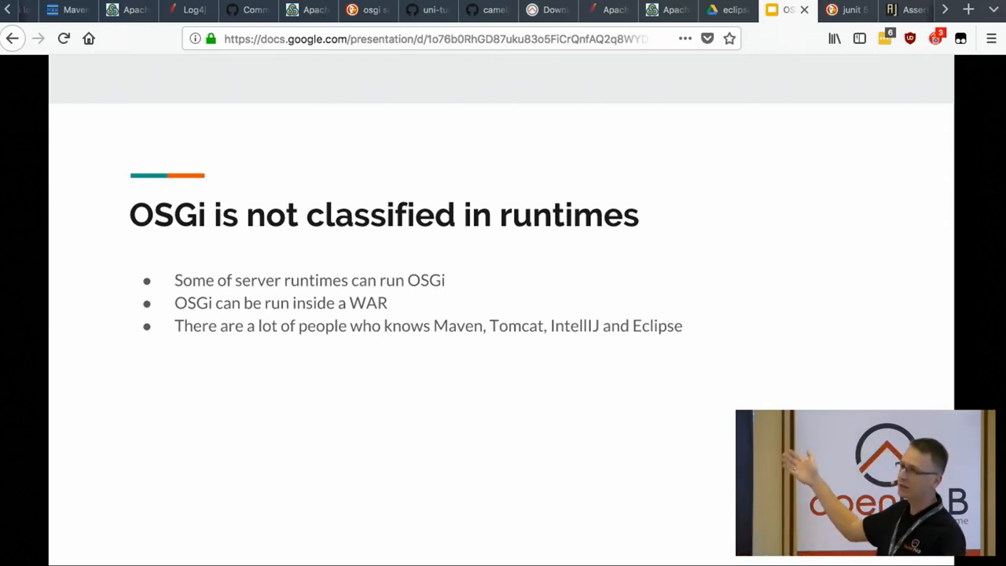
key(Right)
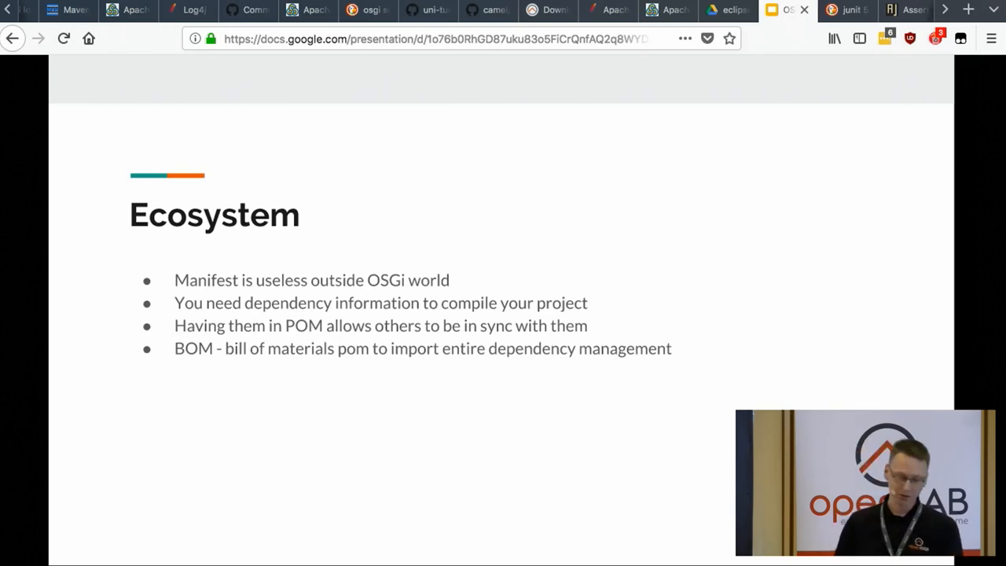
key(Right)
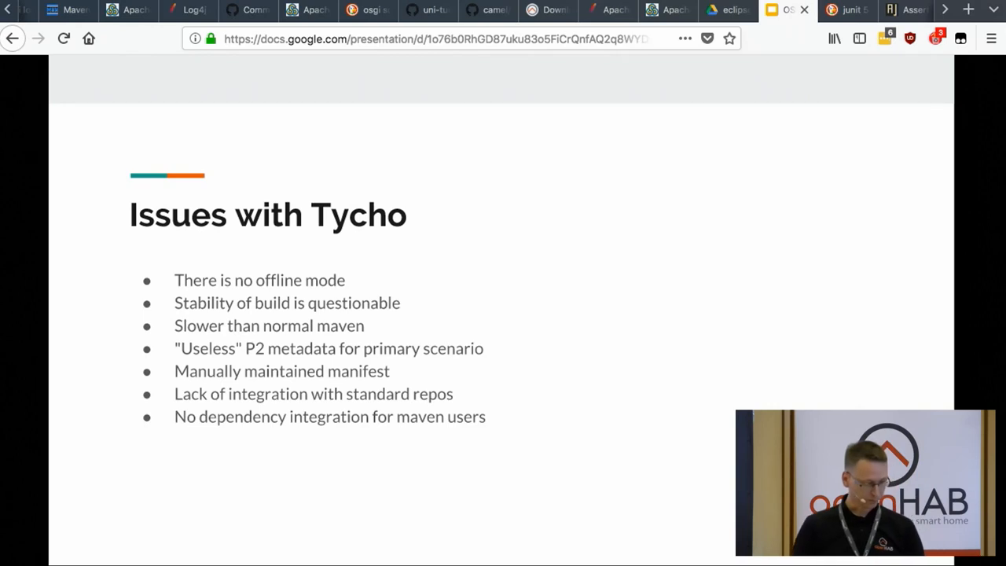
- Advance to the teal 'Better support for standard tools, less complains.' slide
key(Right)
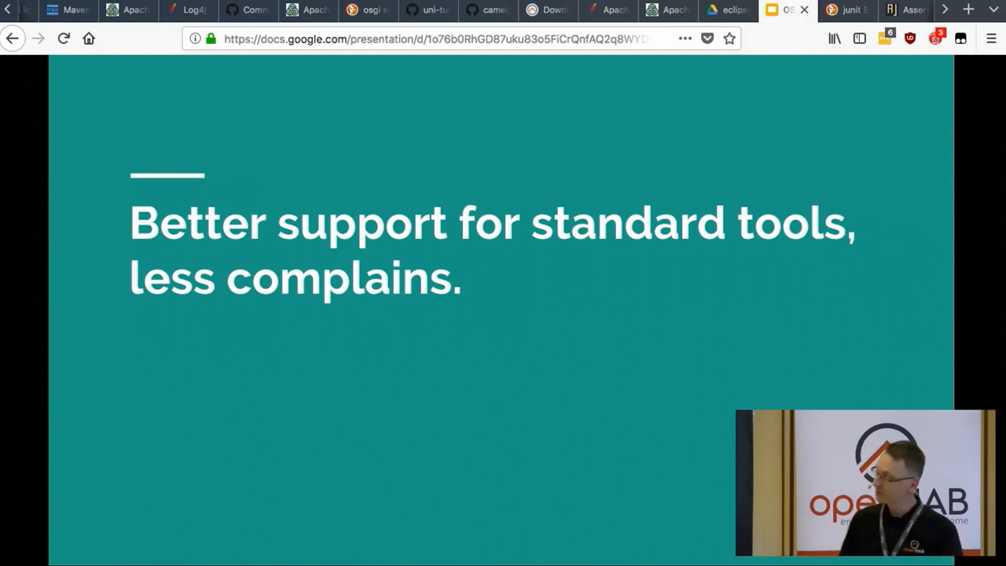
- Advance to the 'Manifest defaults' slide listing Bundle header values
key(Right)
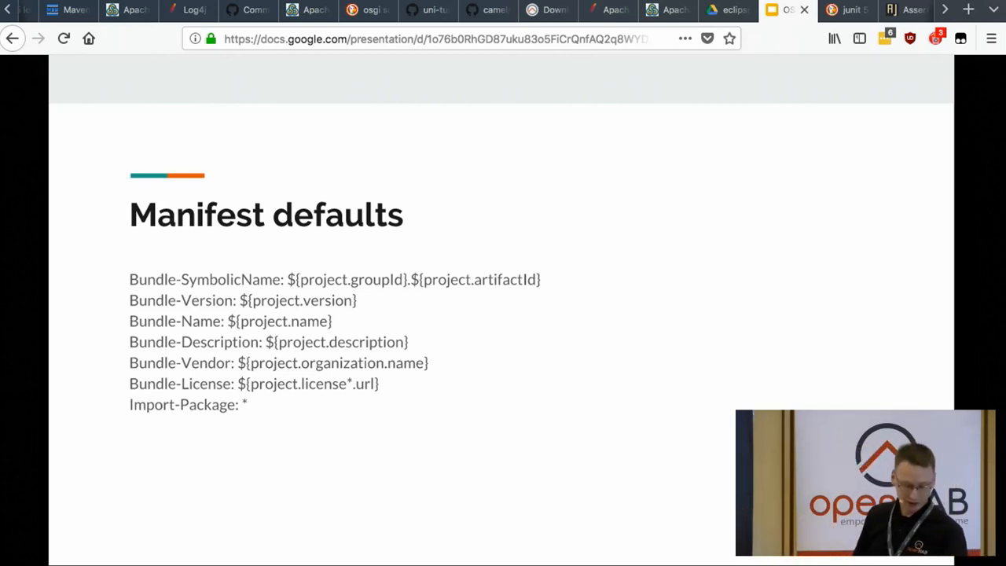
- Advance through the Deployment section slide to the 'OSGi + Tests = mess' Testing slide
key(Right)
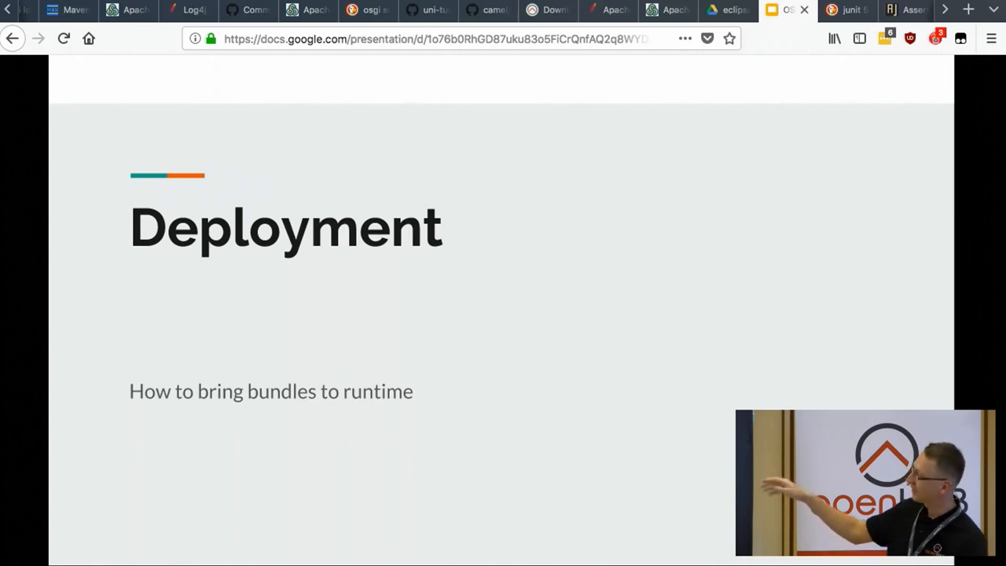
key(Right)
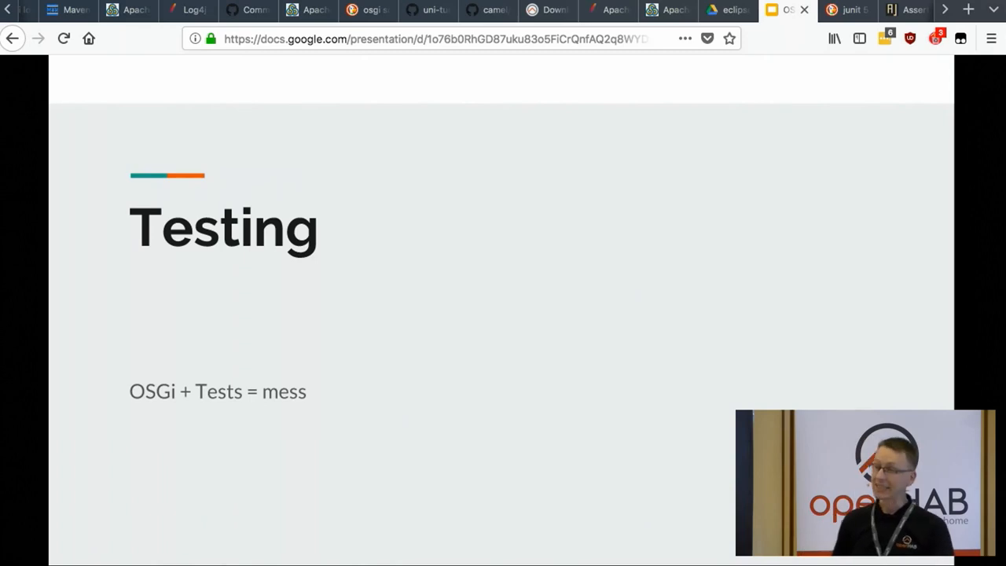
- Advance through Pax Exam to the Exam containers list (OSGi, Karaf, Tomcat, Weld, JBoss/Wildfly)
key(Right)
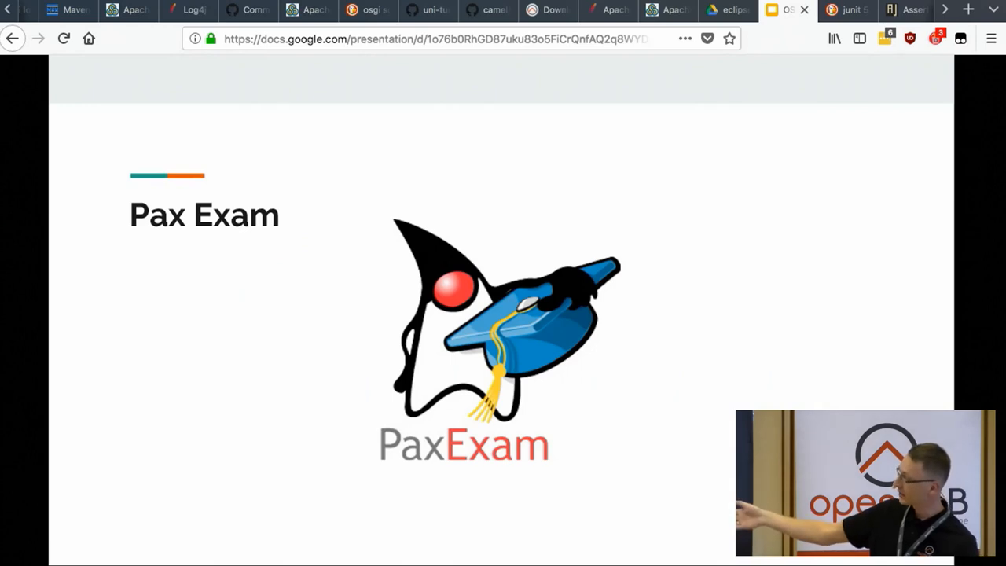
key(Right)
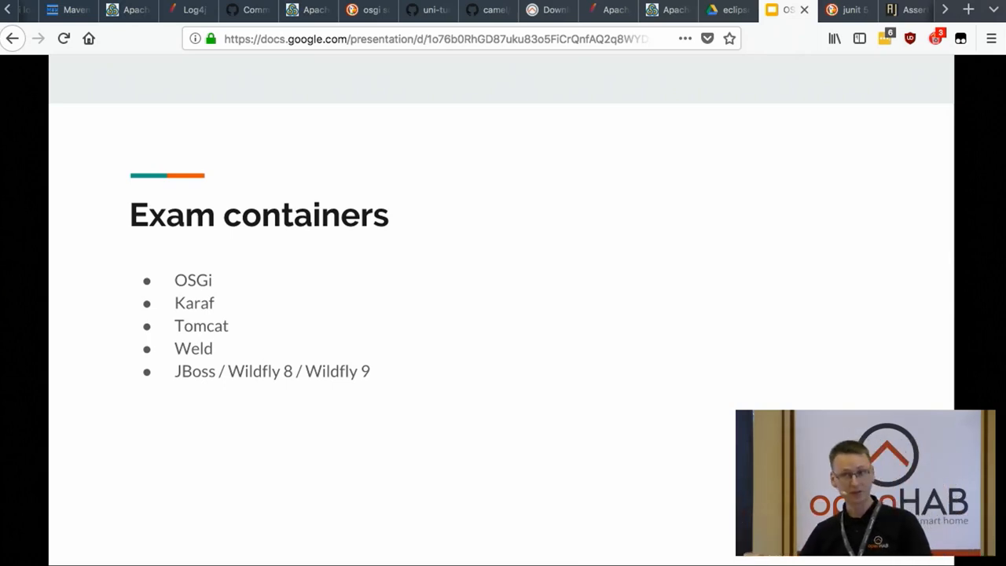
key(Right)
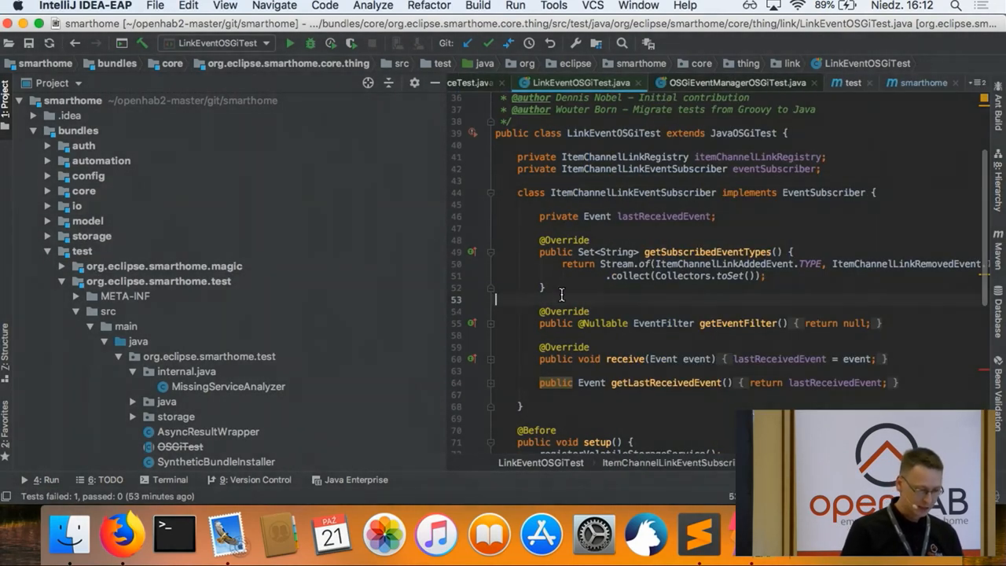
mouse_move(447, 290)
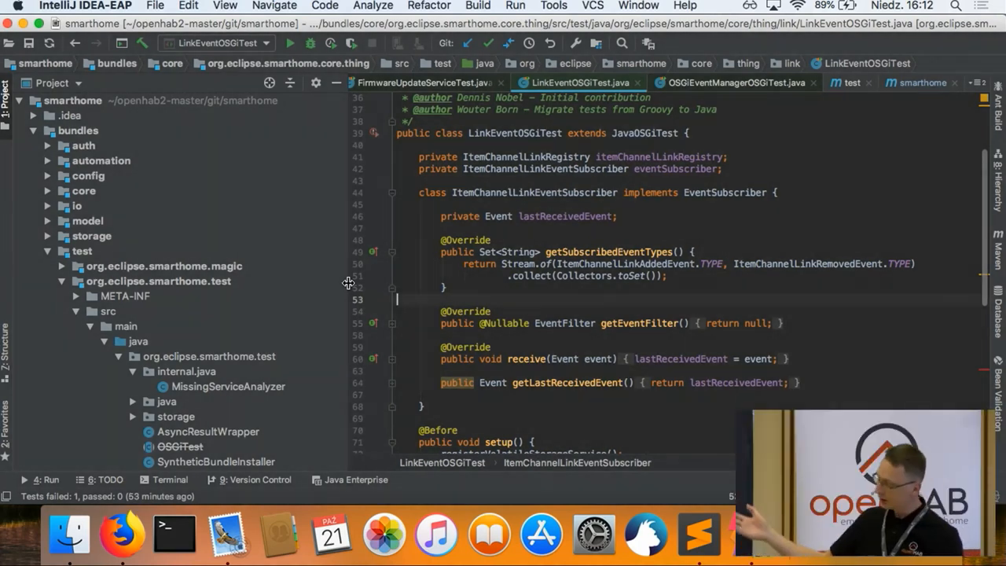
- Expand org.eclipse.smarthome.core.test through its test sources to the org.eclipse.smarthome.core package
click(164, 266)
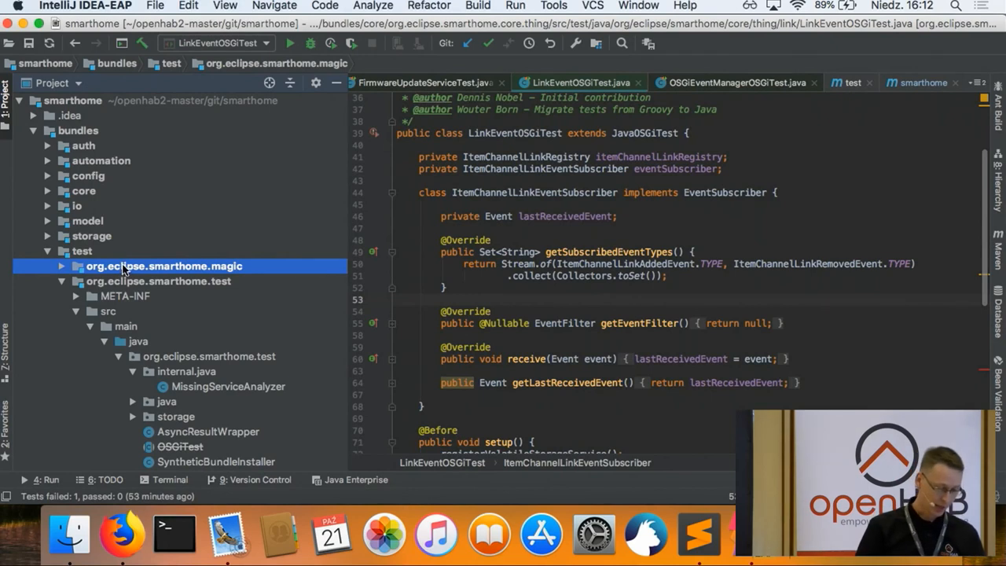
click(158, 281)
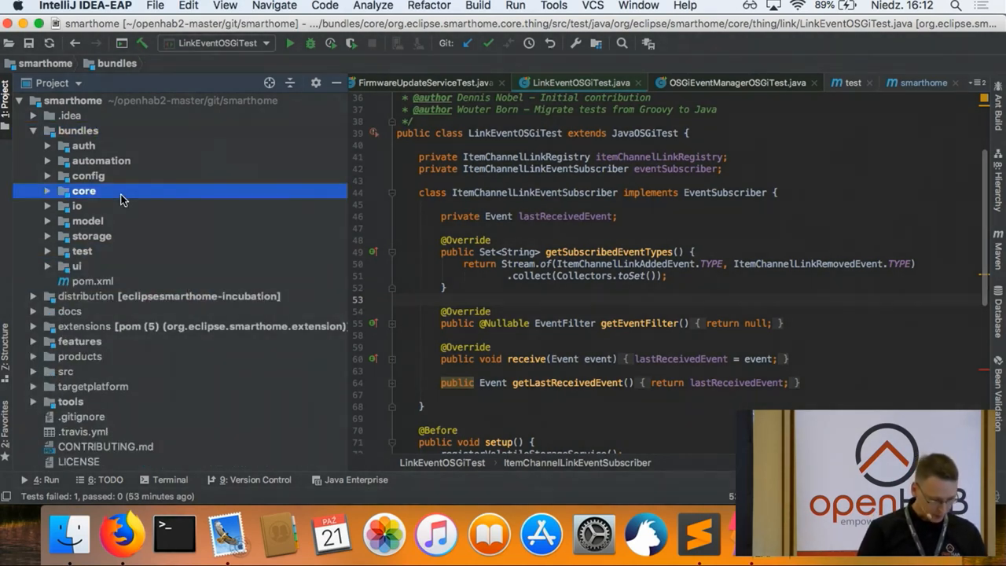
click(82, 251)
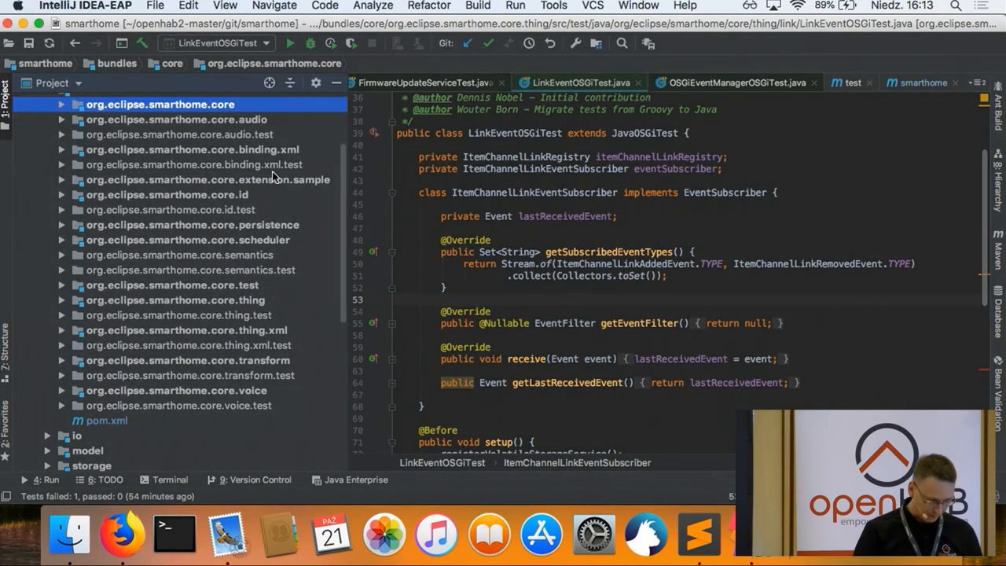
scroll(down, 3)
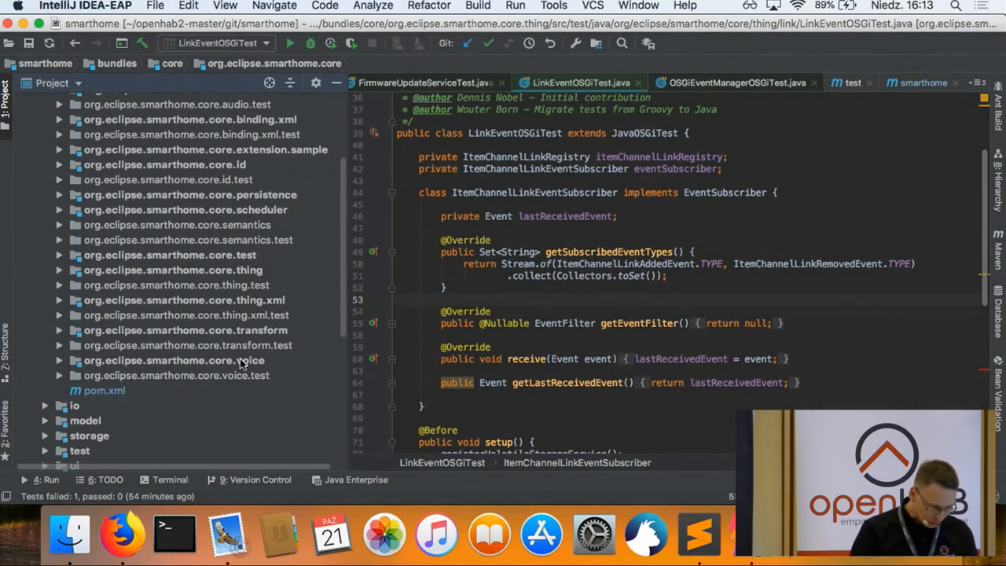
click(191, 240)
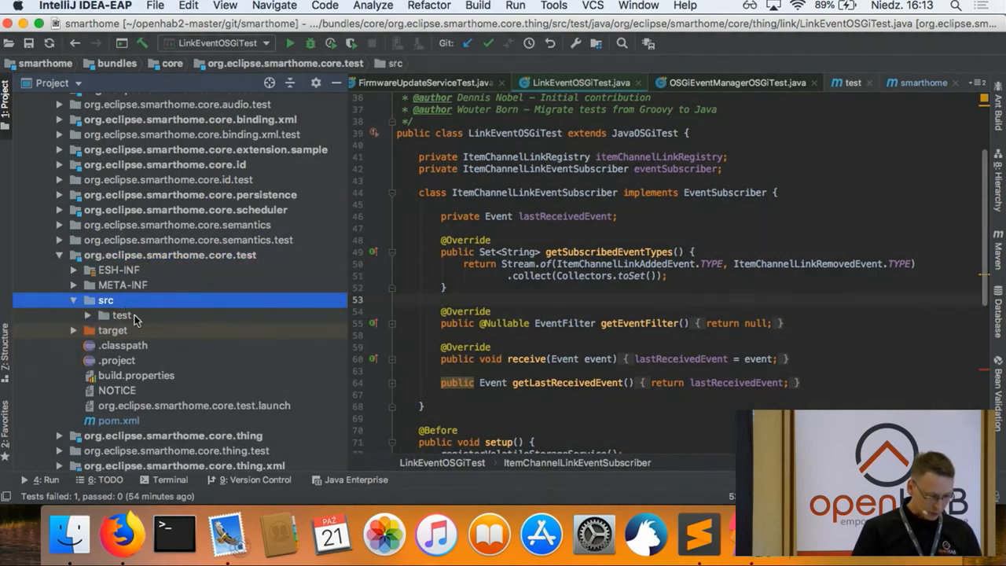
click(121, 315)
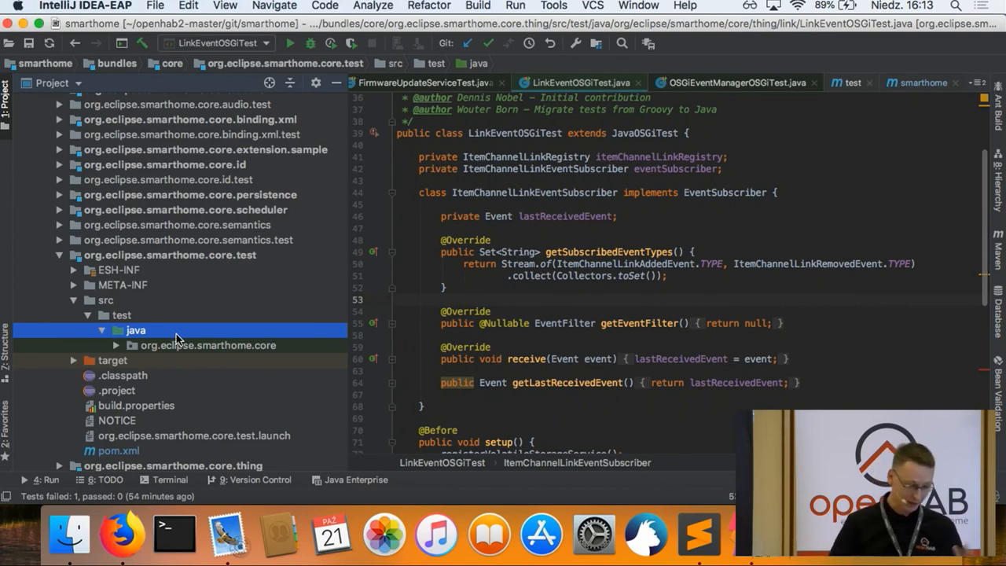
click(116, 345)
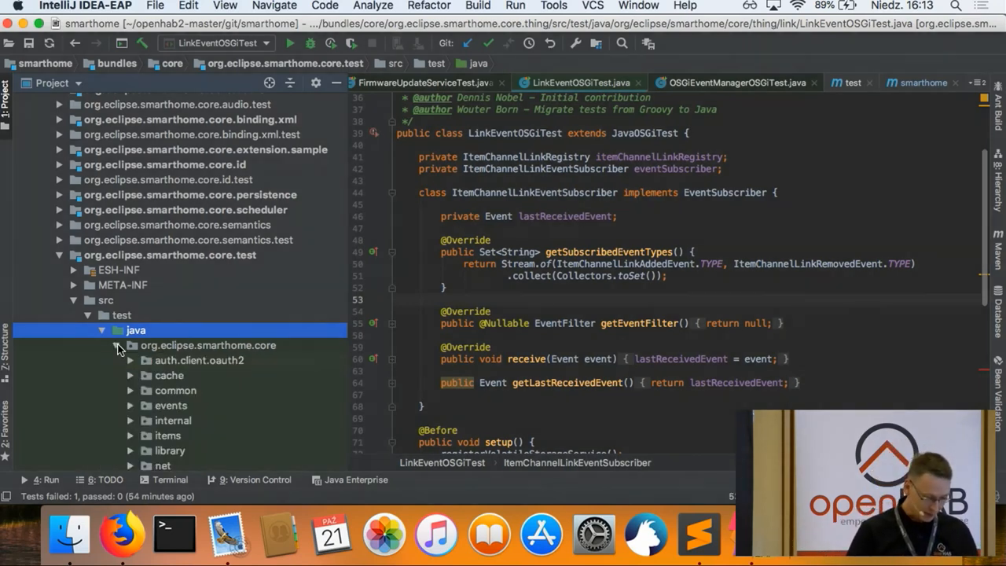
- Run 'Tests in org.eclipse.smarthome.core' from the package menu, showing 4 failures of 581
right_click(135, 330)
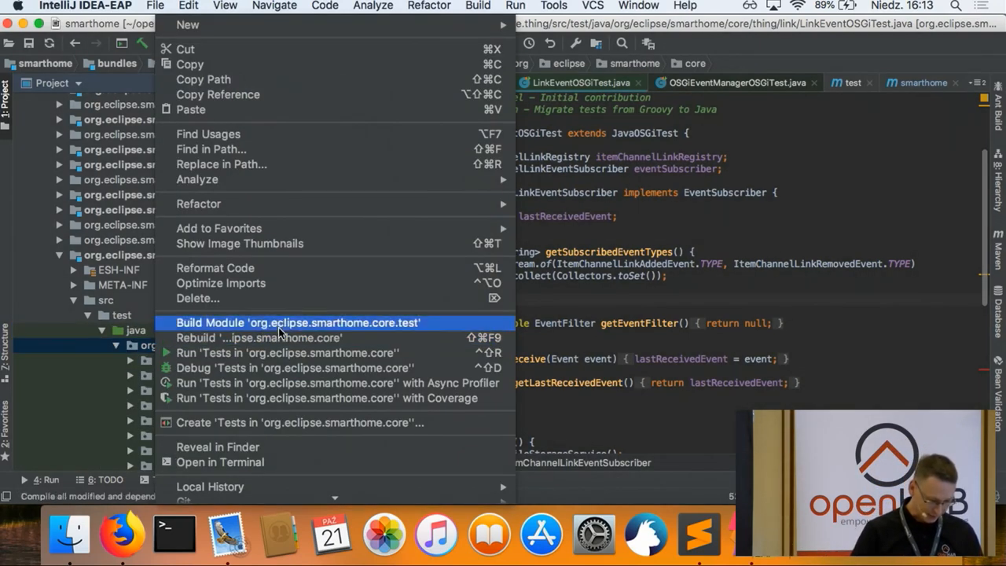
click(297, 323)
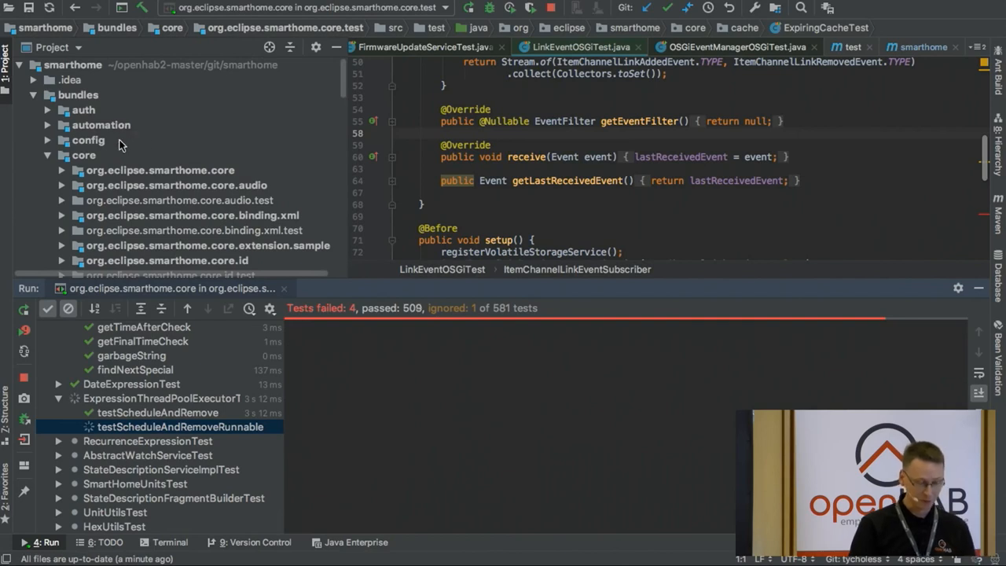
click(160, 170)
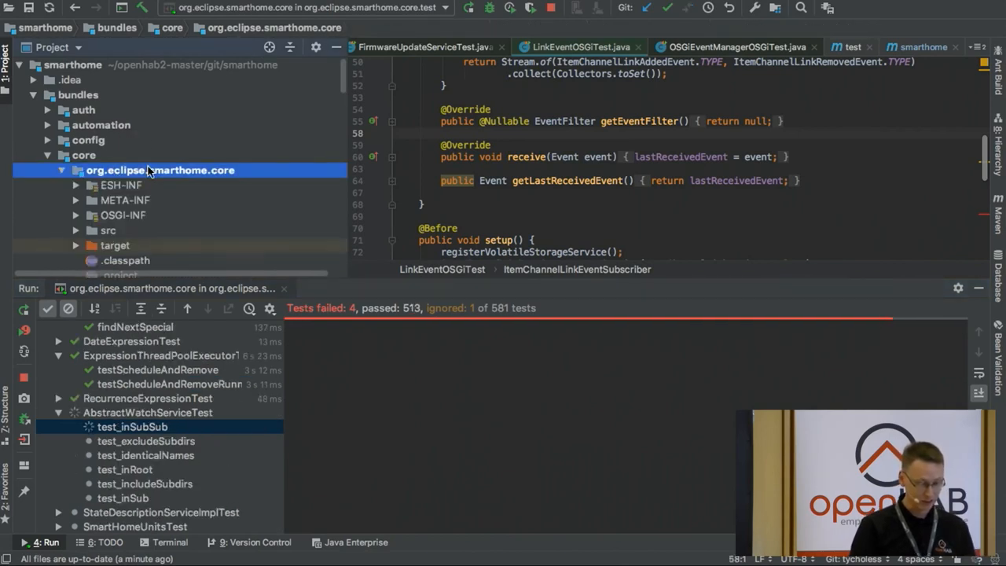